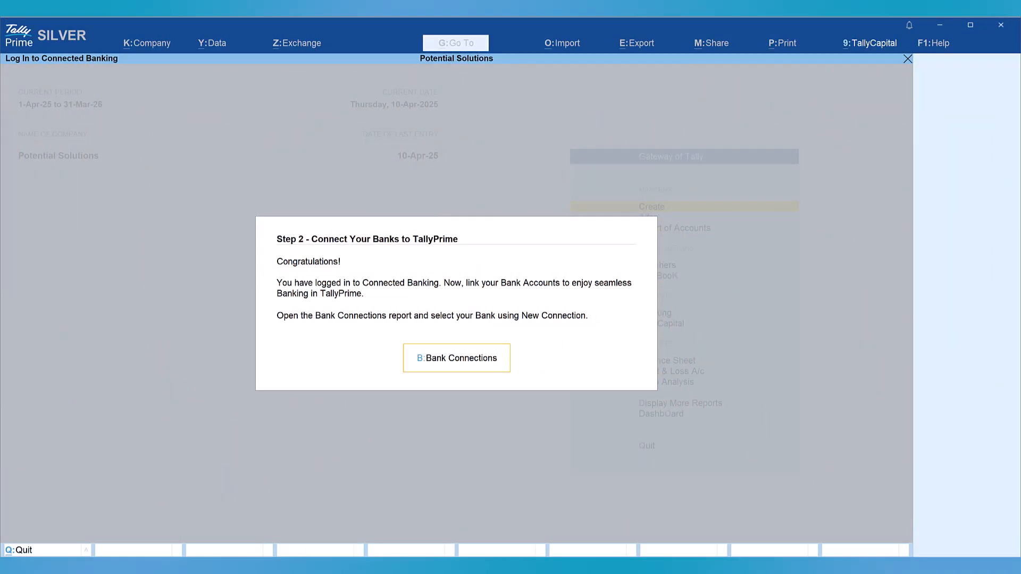
pyautogui.moveTo(589, 335)
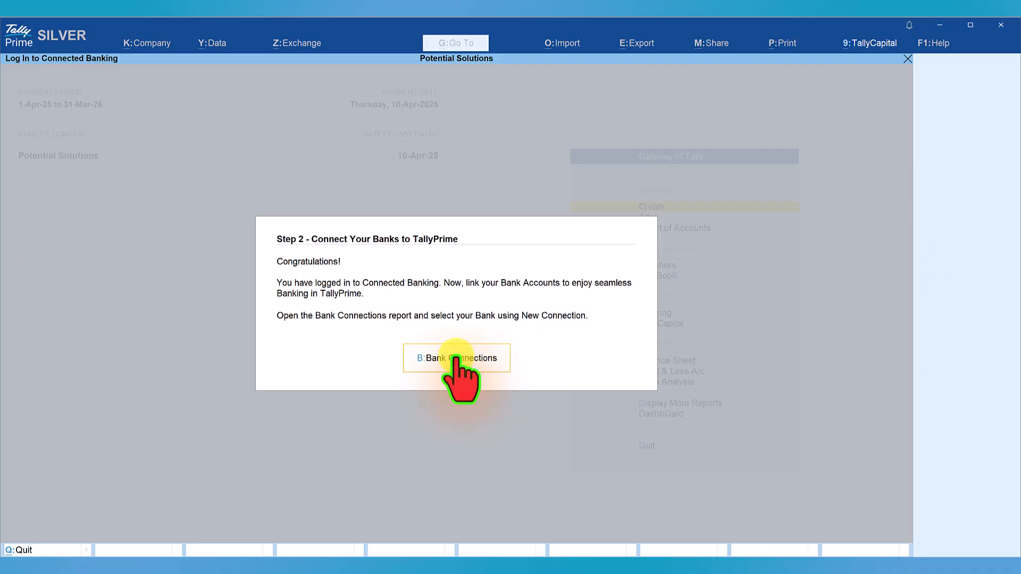
# Step: From Bank Connections, start a new connection and pick Axis Bank (India)
pyautogui.click(456, 358)
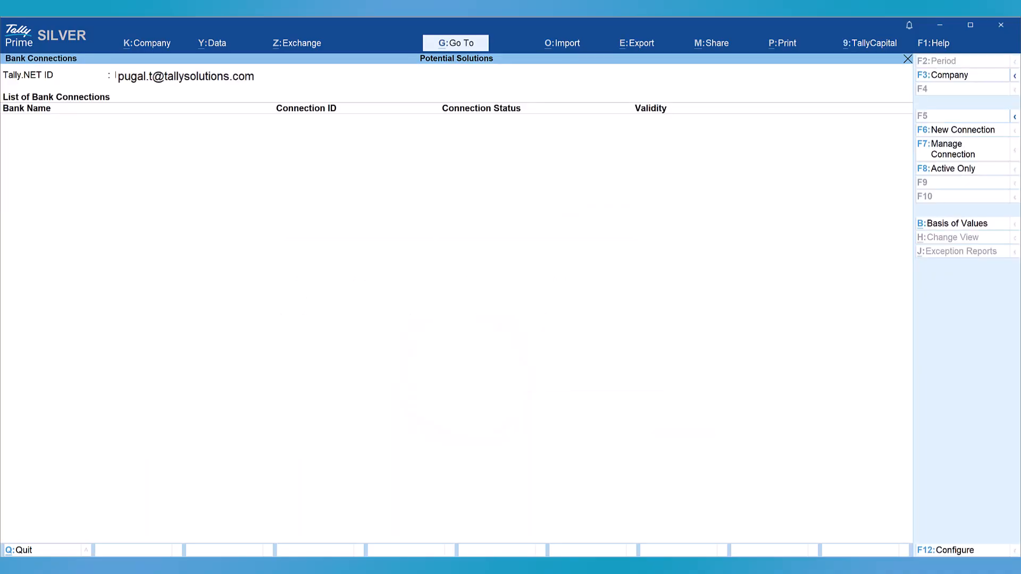
pyautogui.moveTo(264, 174)
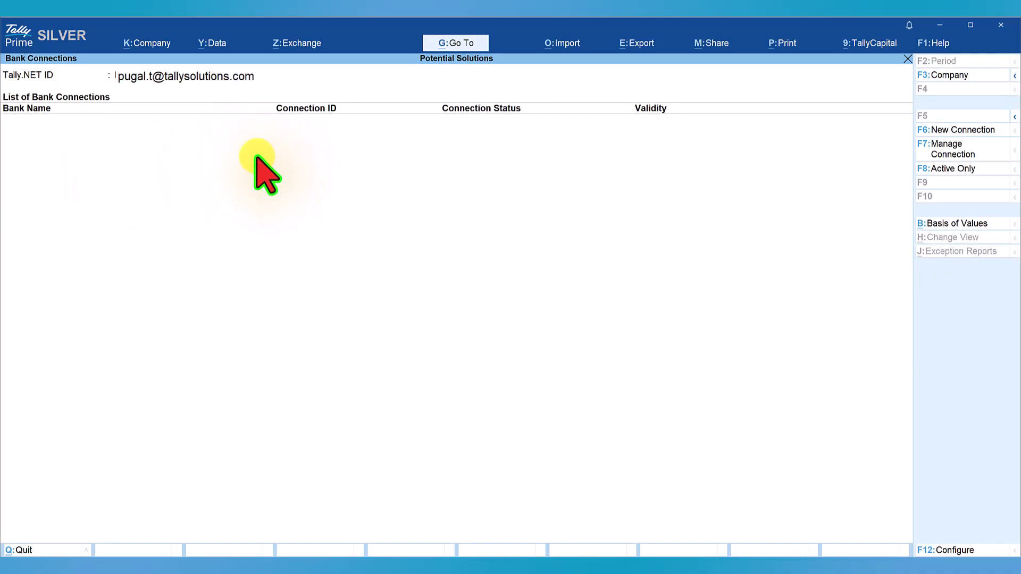
pyautogui.moveTo(508, 153)
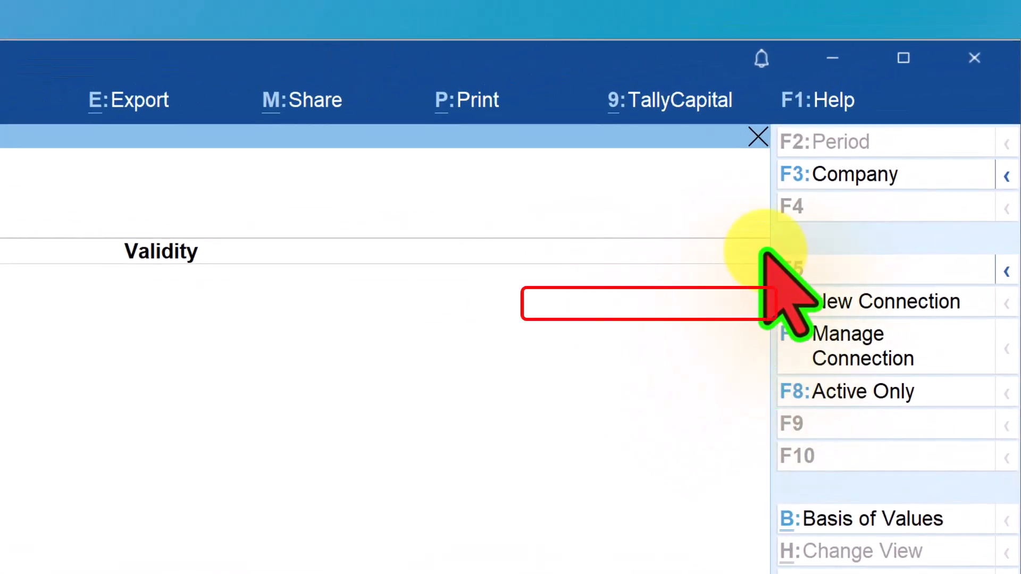
pyautogui.click(886, 301)
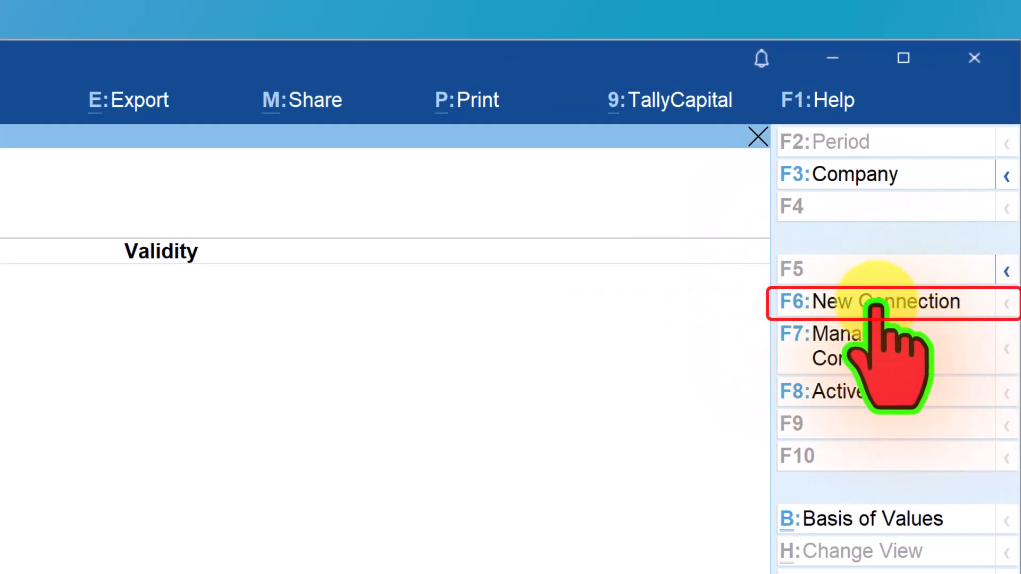
pyautogui.click(879, 302)
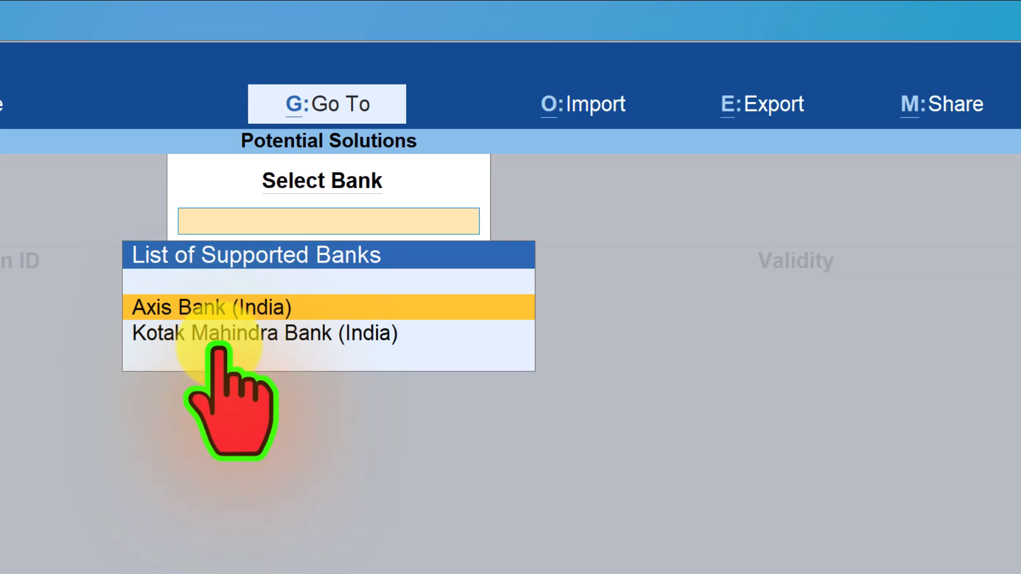
pyautogui.click(327, 220)
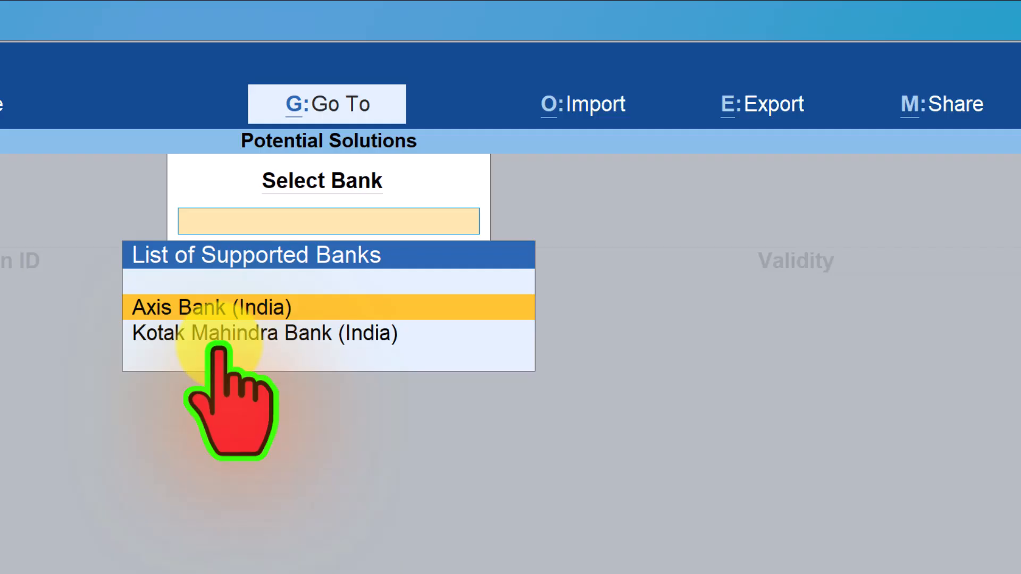
pyautogui.click(327, 221)
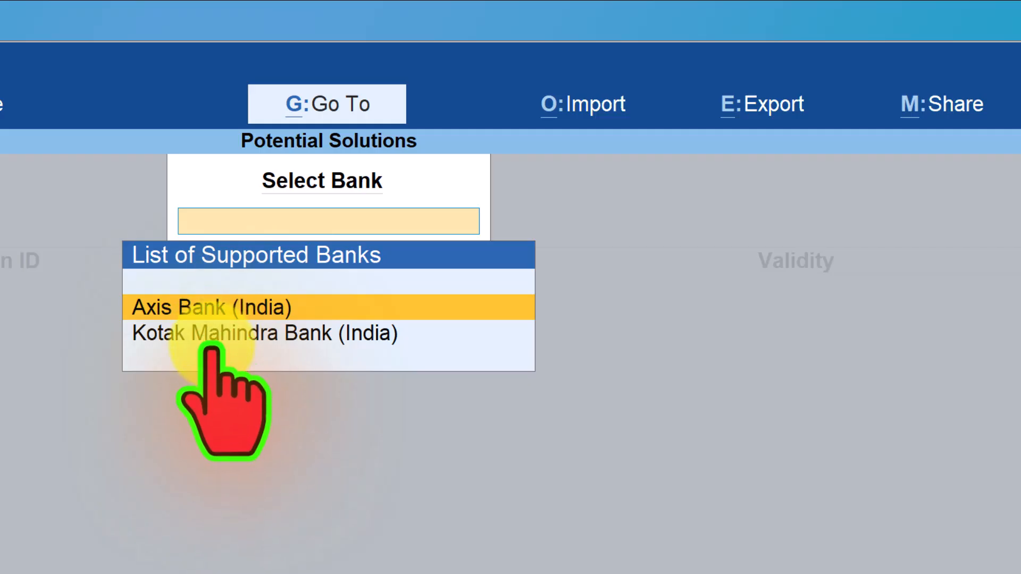
pyautogui.click(328, 221)
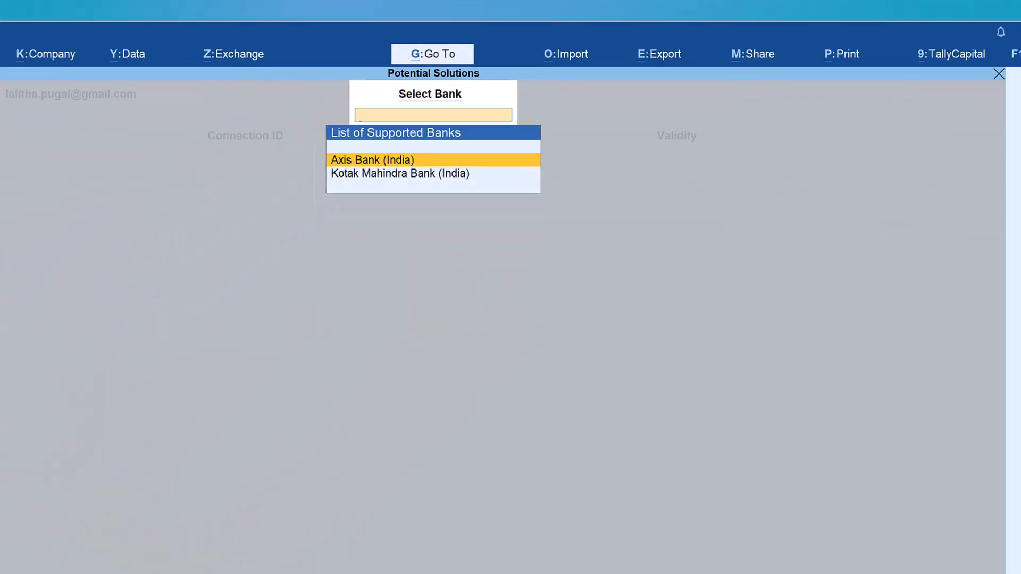
# Step: Confirm Axis Bank (India) for connection and refresh its connection status
pyautogui.click(372, 159)
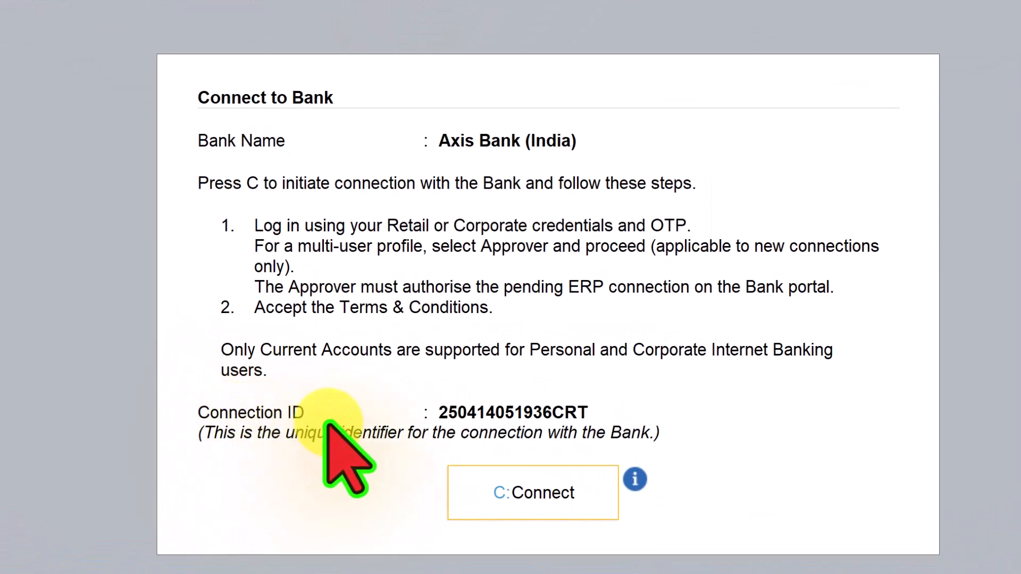
pyautogui.moveTo(558, 443)
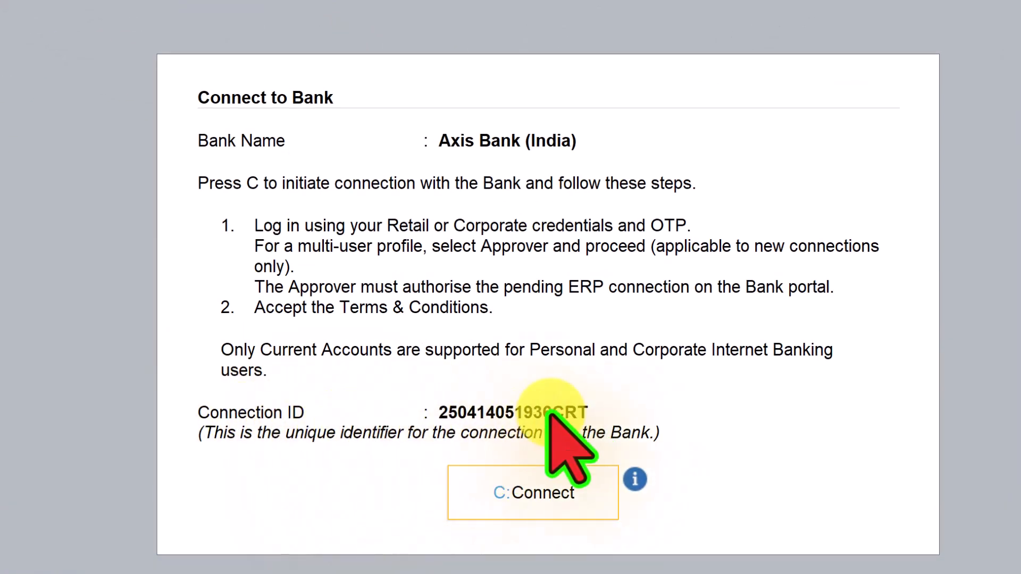
pyautogui.moveTo(798, 495)
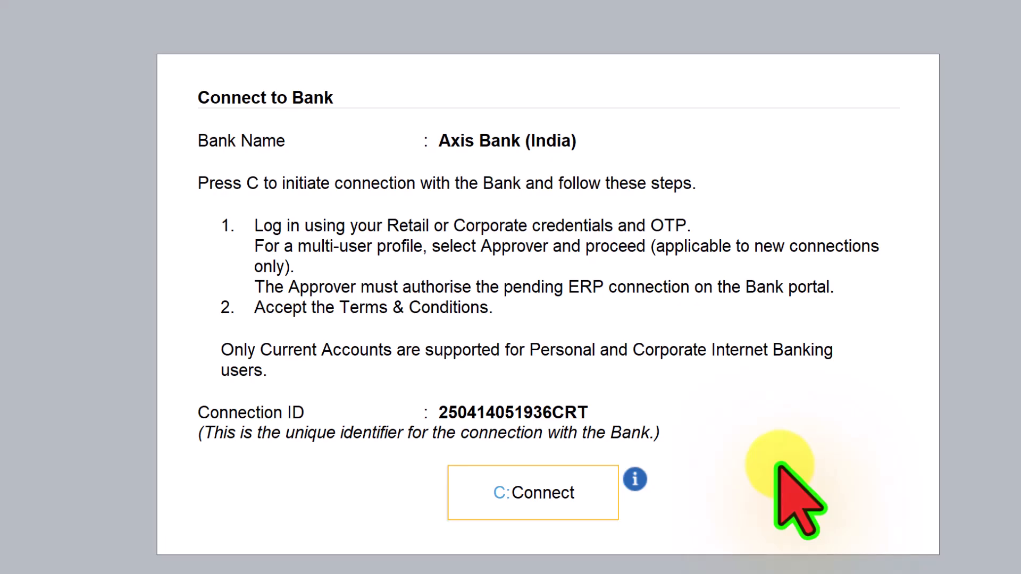
pyautogui.moveTo(208, 293)
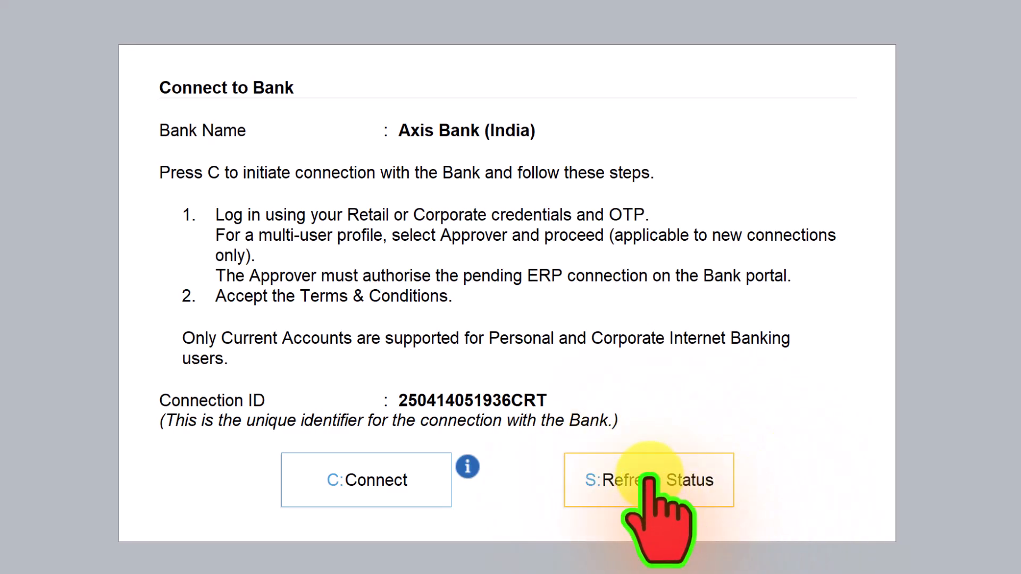
pyautogui.click(648, 480)
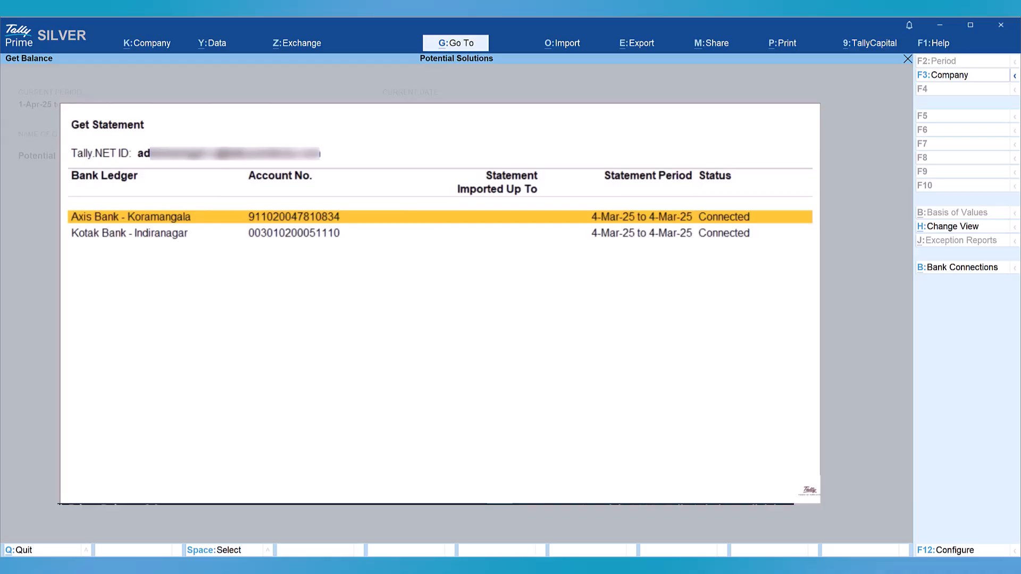
pyautogui.click(957, 267)
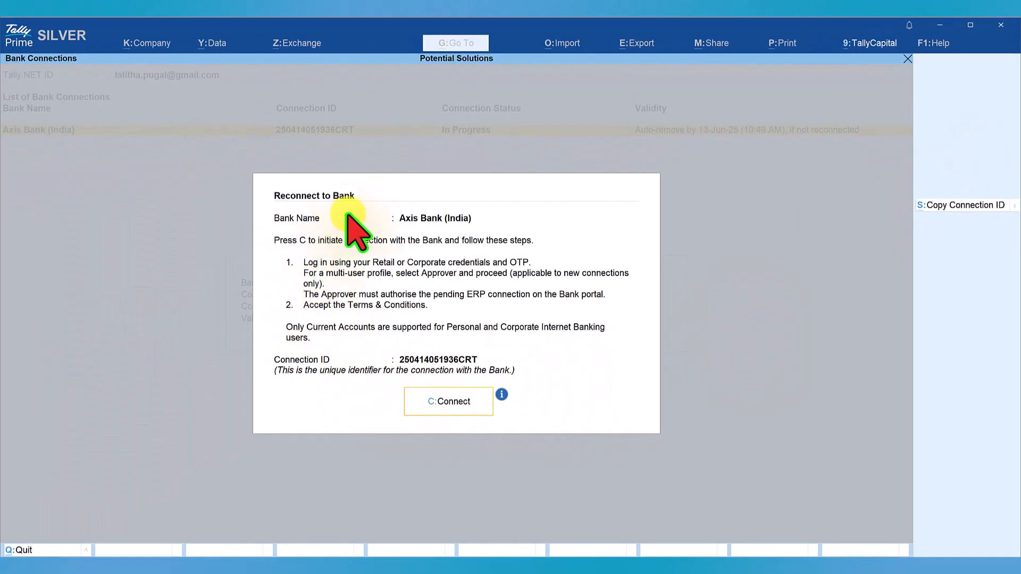
pyautogui.moveTo(345, 248)
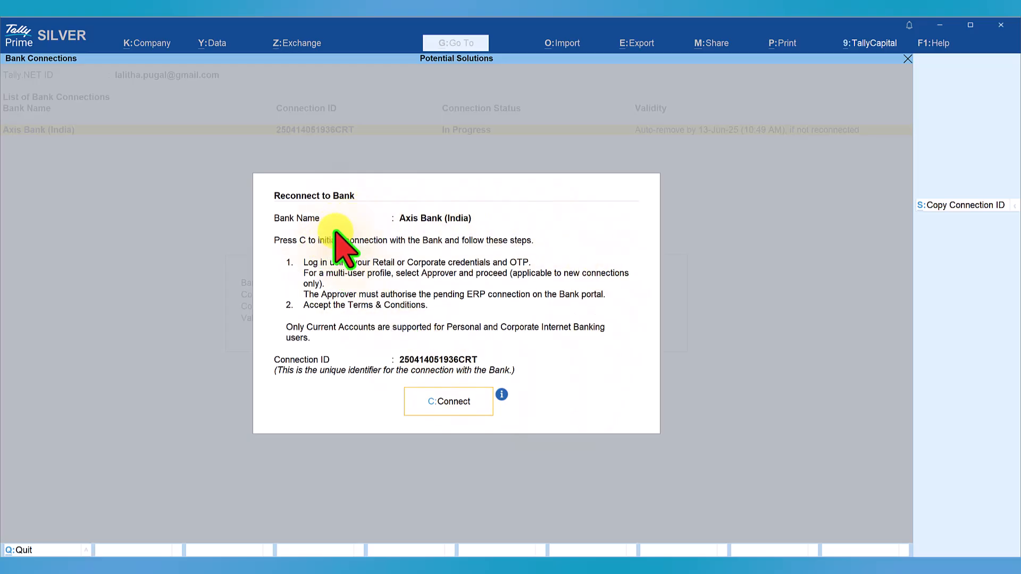
pyautogui.moveTo(335, 209)
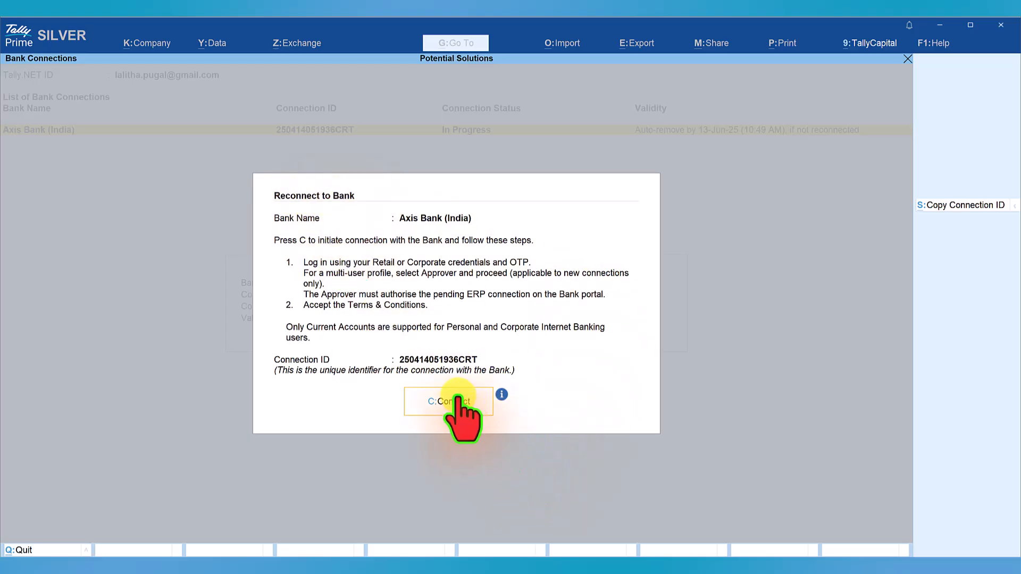
# Step: Connect from the Reconnect to Bank dialog to reach the Axis Bank login page
pyautogui.click(447, 401)
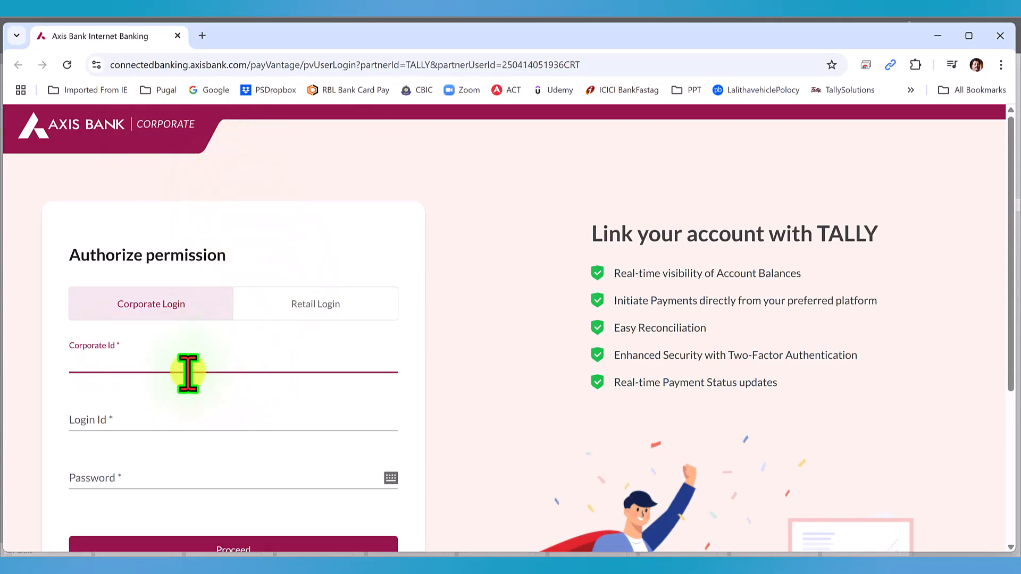
pyautogui.moveTo(323, 231)
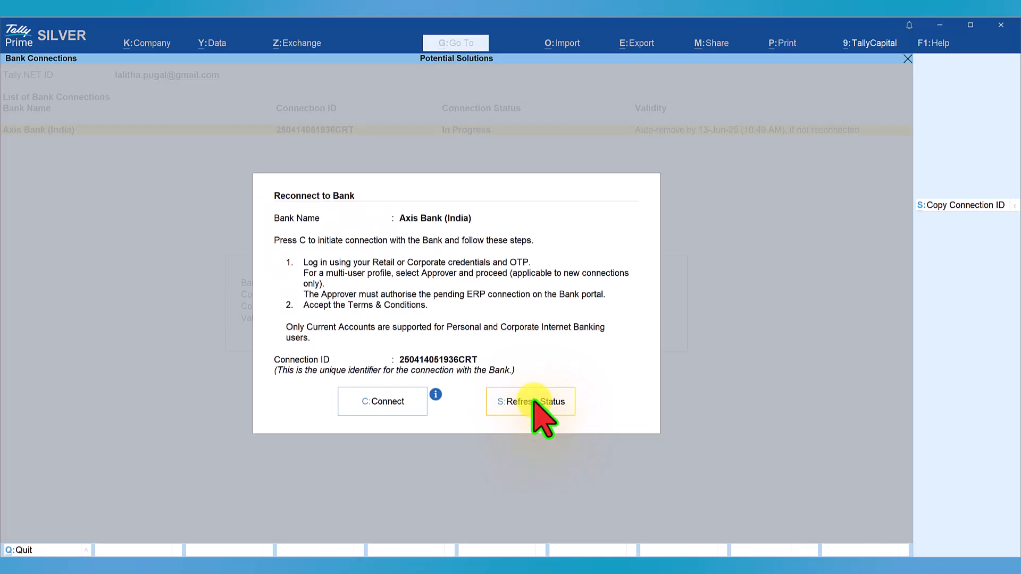
# Step: Refresh the Axis Bank (India) connection status, which remains In Progress
pyautogui.click(530, 401)
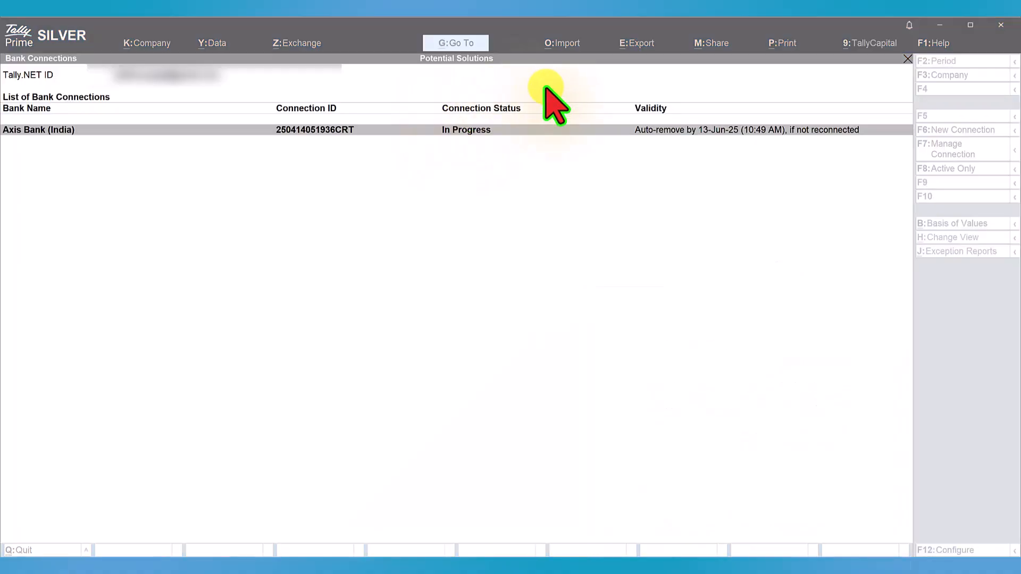
pyautogui.moveTo(470, 246)
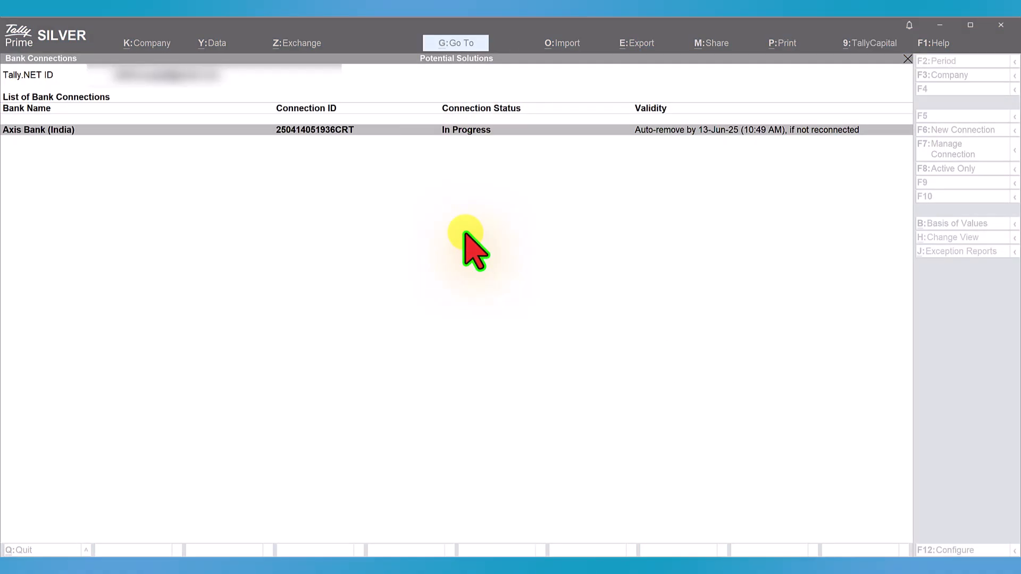
pyautogui.moveTo(464, 114)
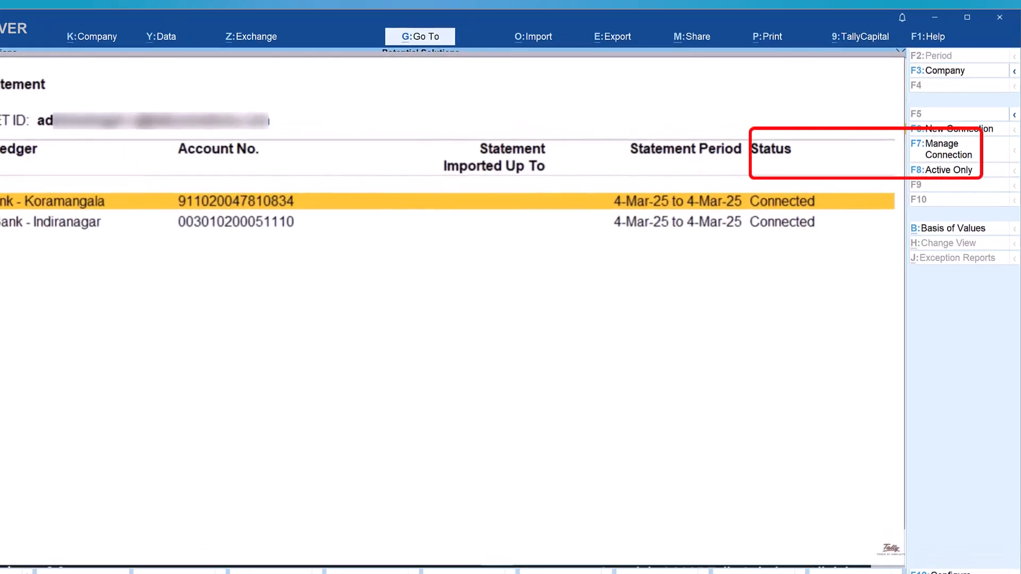
pyautogui.click(945, 149)
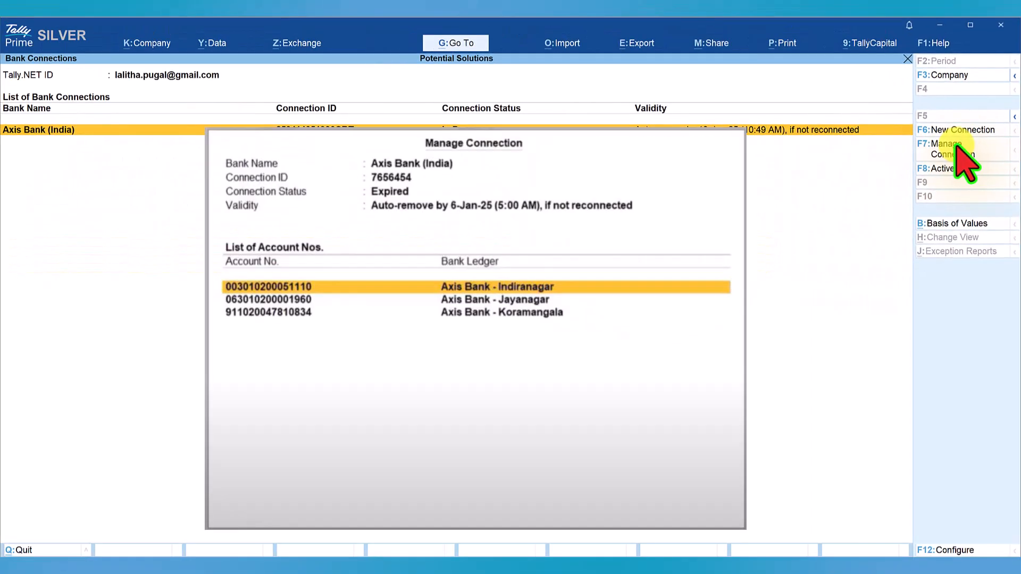
pyautogui.click(952, 148)
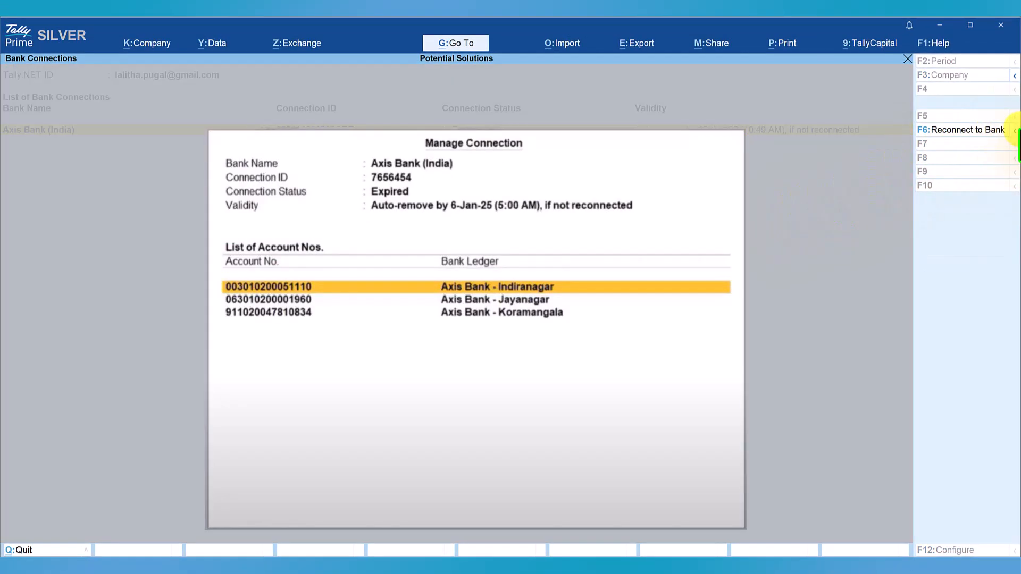
pyautogui.click(963, 130)
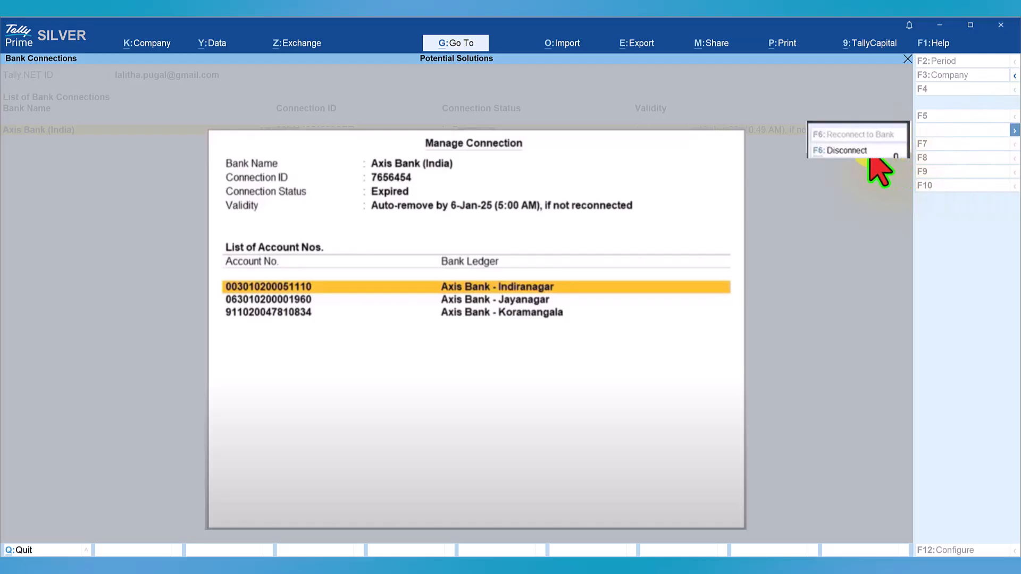
pyautogui.moveTo(853, 176)
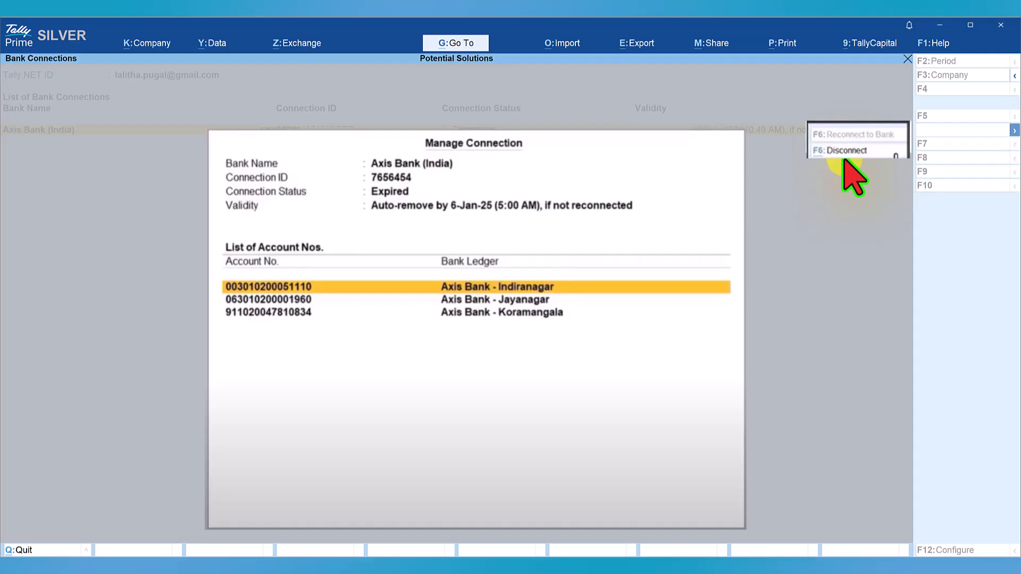
pyautogui.click(847, 151)
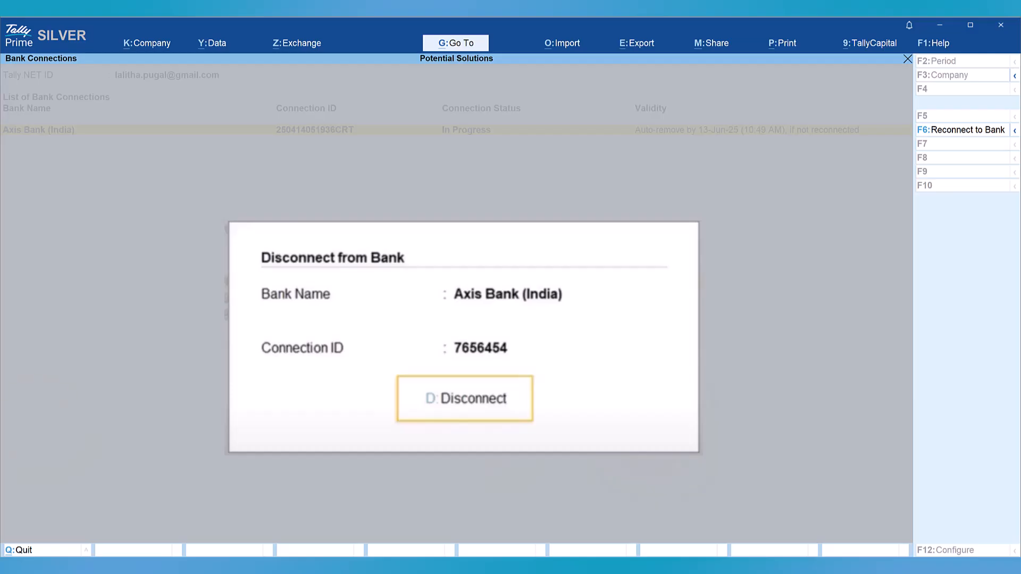
pyautogui.click(464, 398)
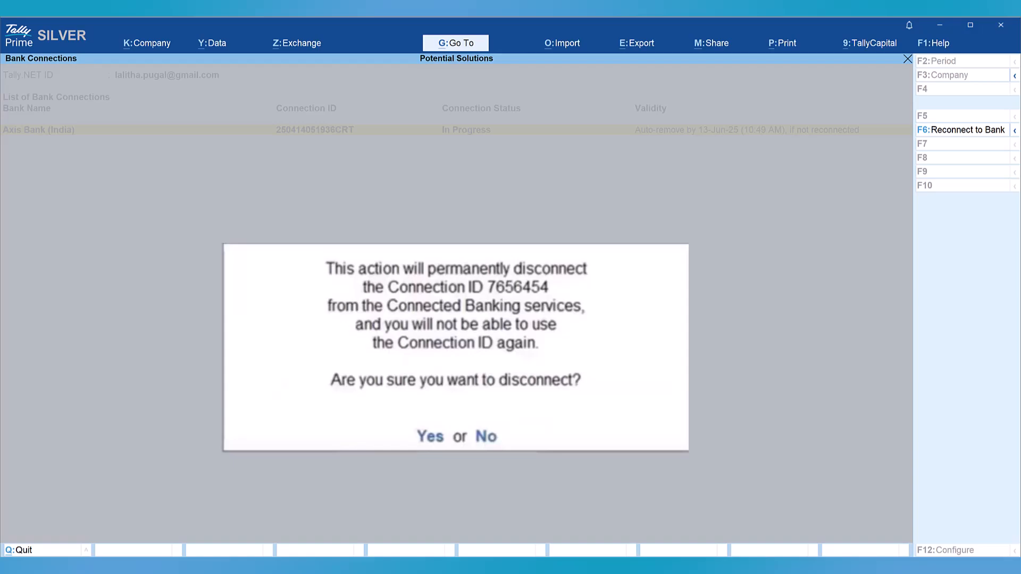
pyautogui.click(430, 436)
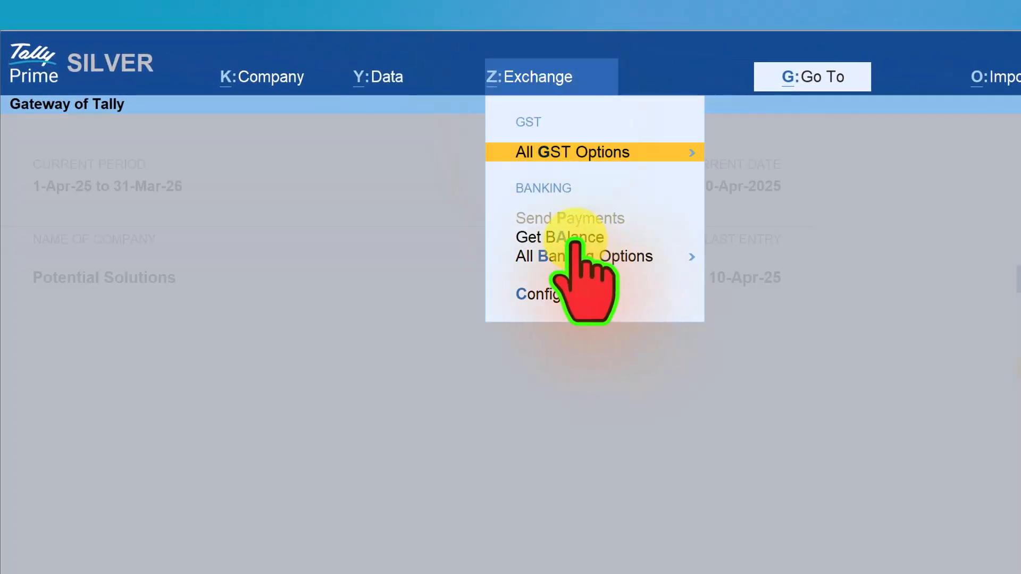
# Step: Fetch the bank balance for the connected Axis Bank and Kotak Bank ledgers
pyautogui.click(559, 238)
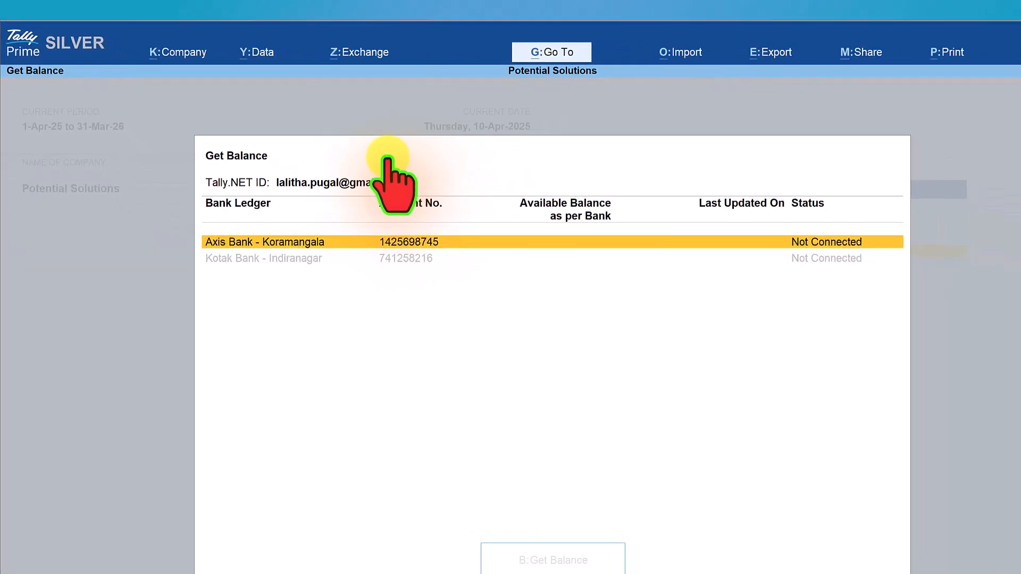
pyautogui.click(552, 560)
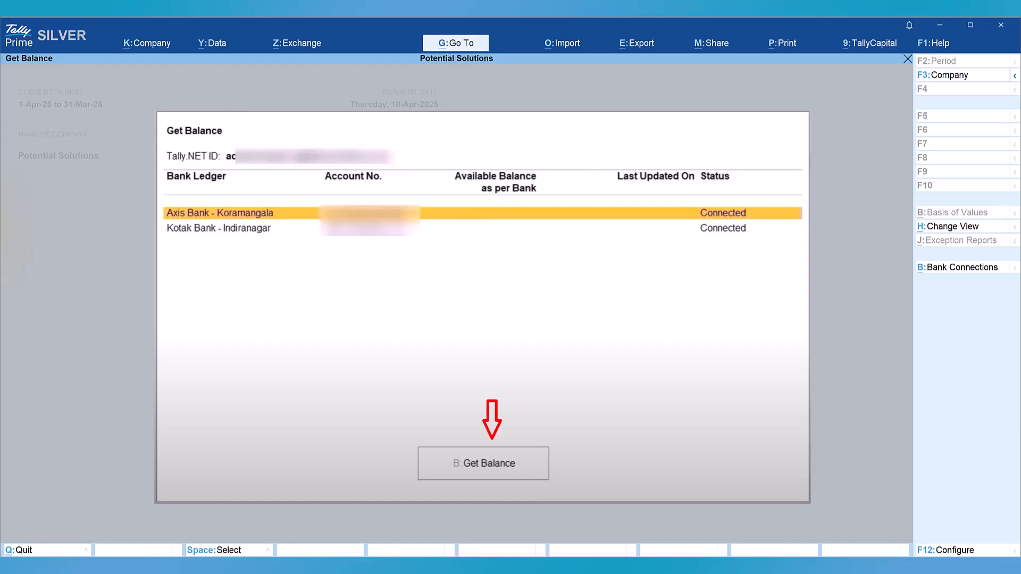
pyautogui.click(482, 463)
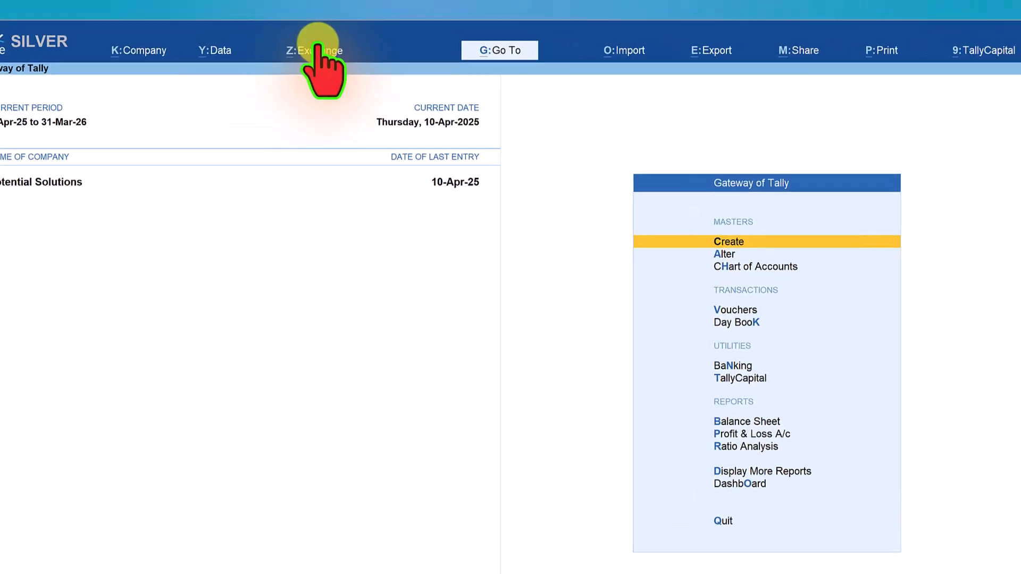
# Step: Import the Axis Bank - Koramangala statement for 1-Dec-24 to 31-Dec-24
pyautogui.click(316, 50)
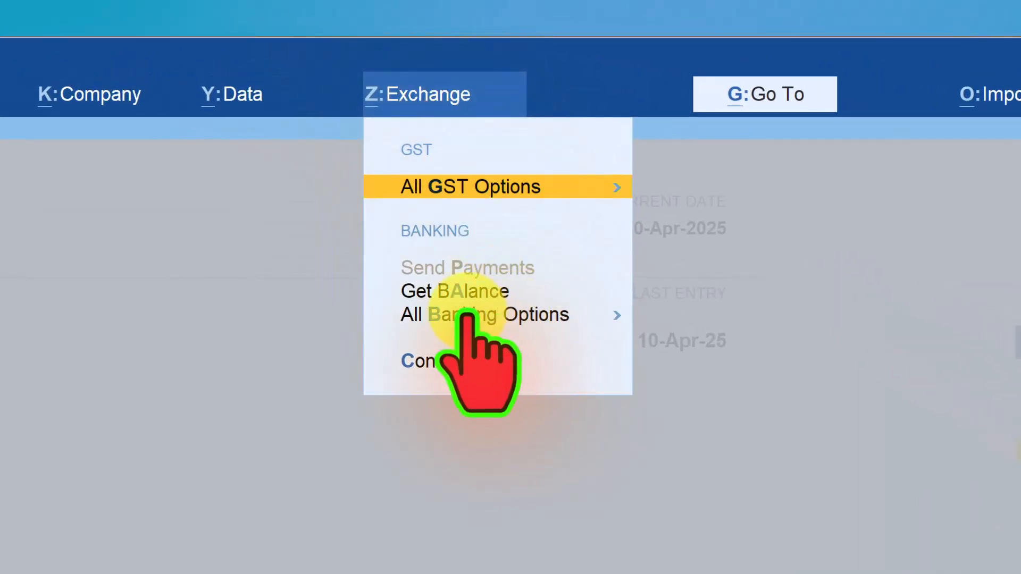
pyautogui.click(486, 314)
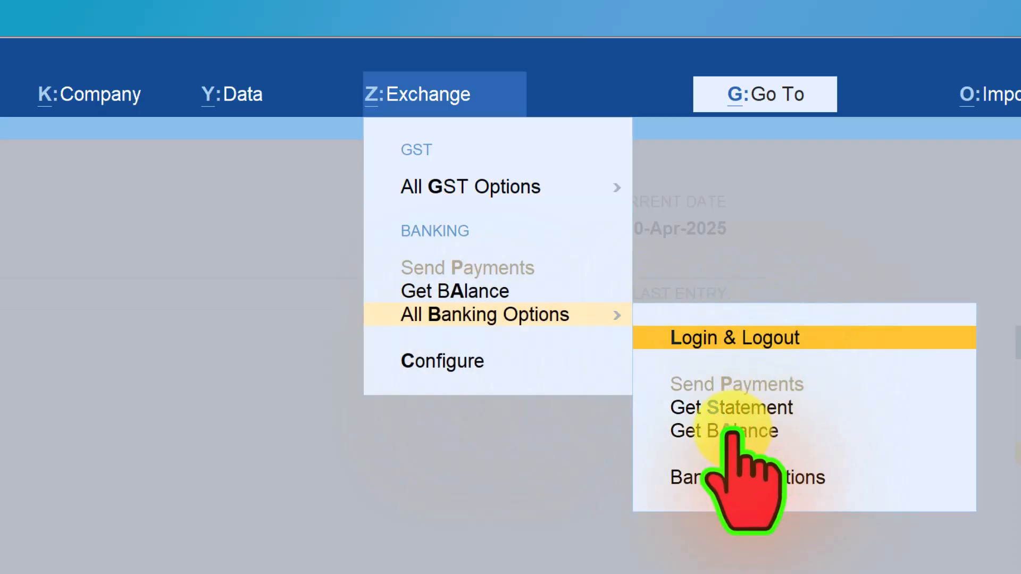
pyautogui.click(731, 408)
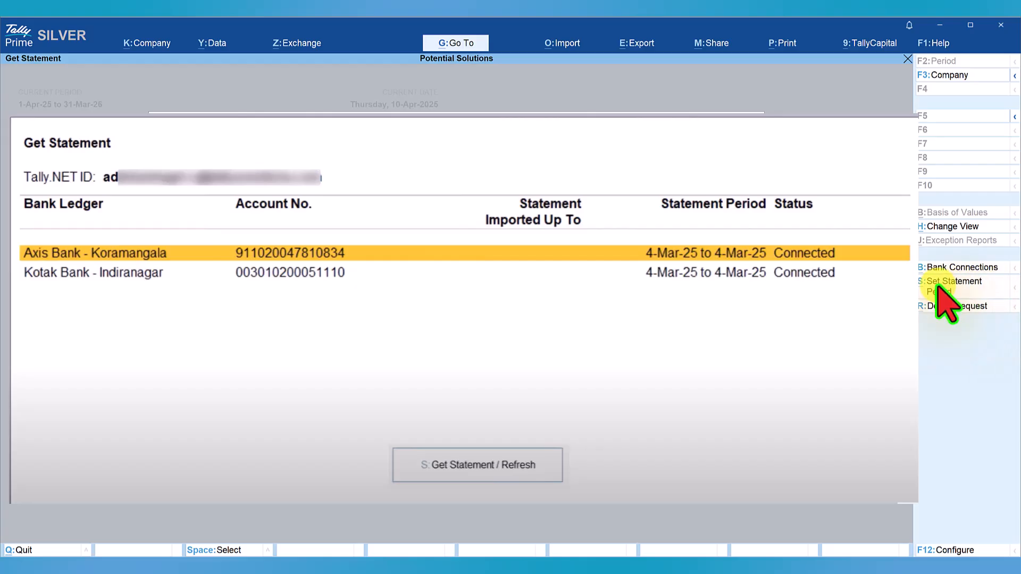
pyautogui.click(954, 286)
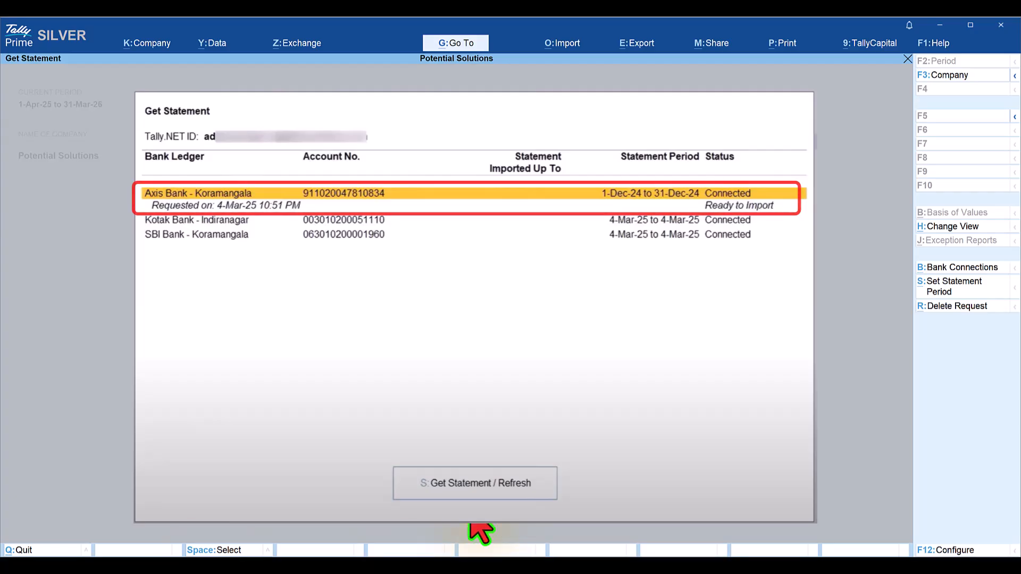
pyautogui.click(475, 483)
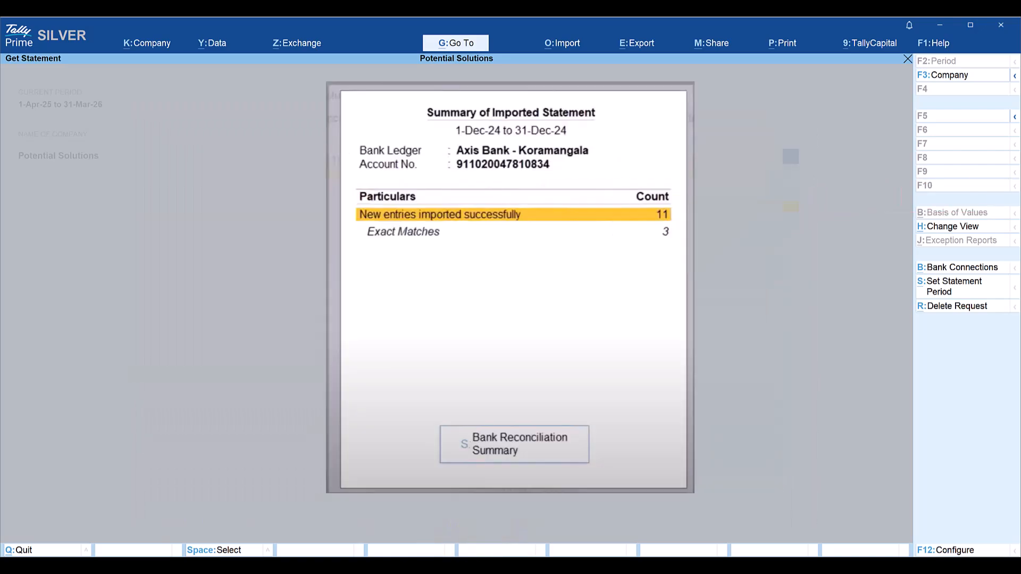